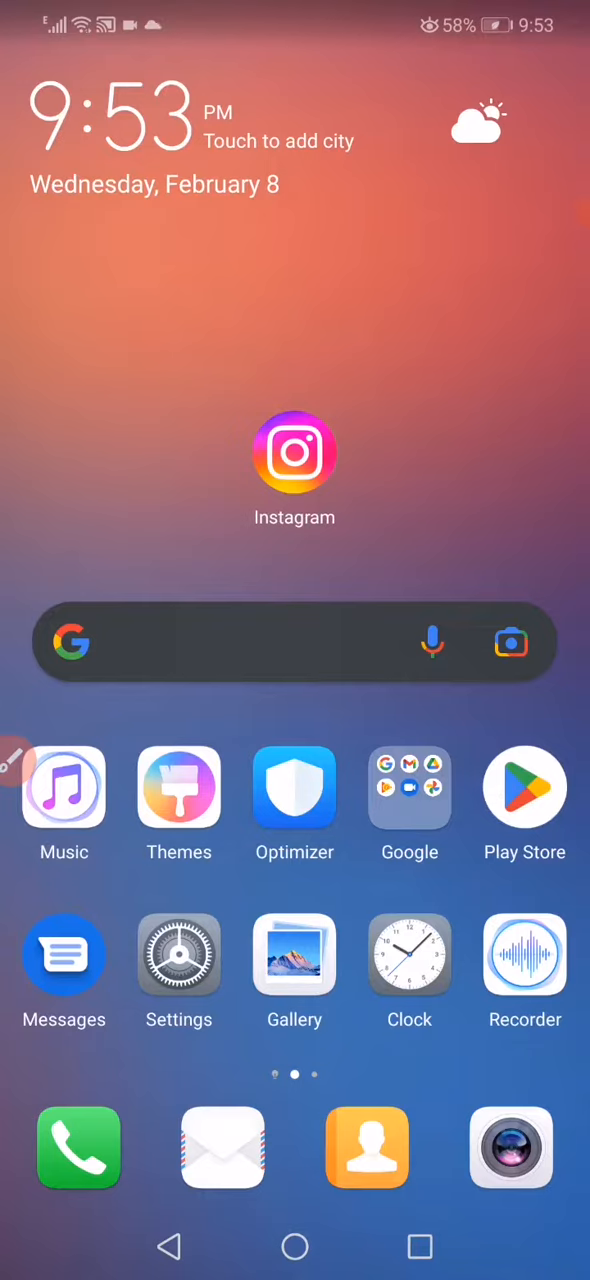
# Step: Open the Settings app from the home screen icon
pyautogui.click(179, 955)
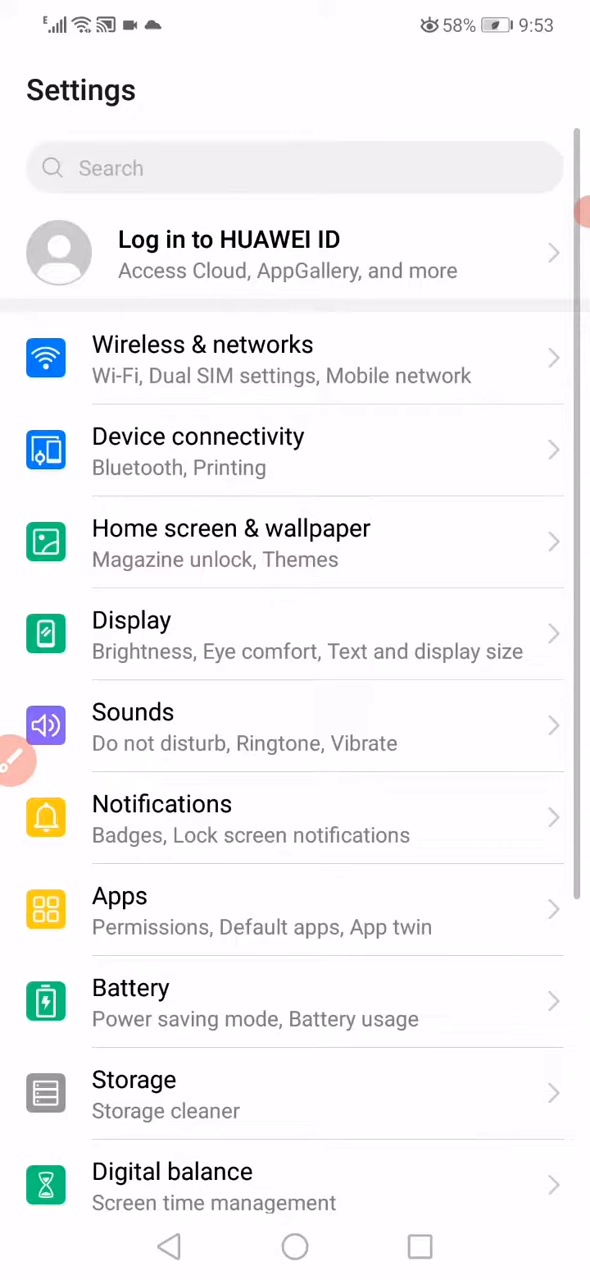
# Step: Find Instagram in the installed apps list and return to its App info page
pyautogui.click(295, 910)
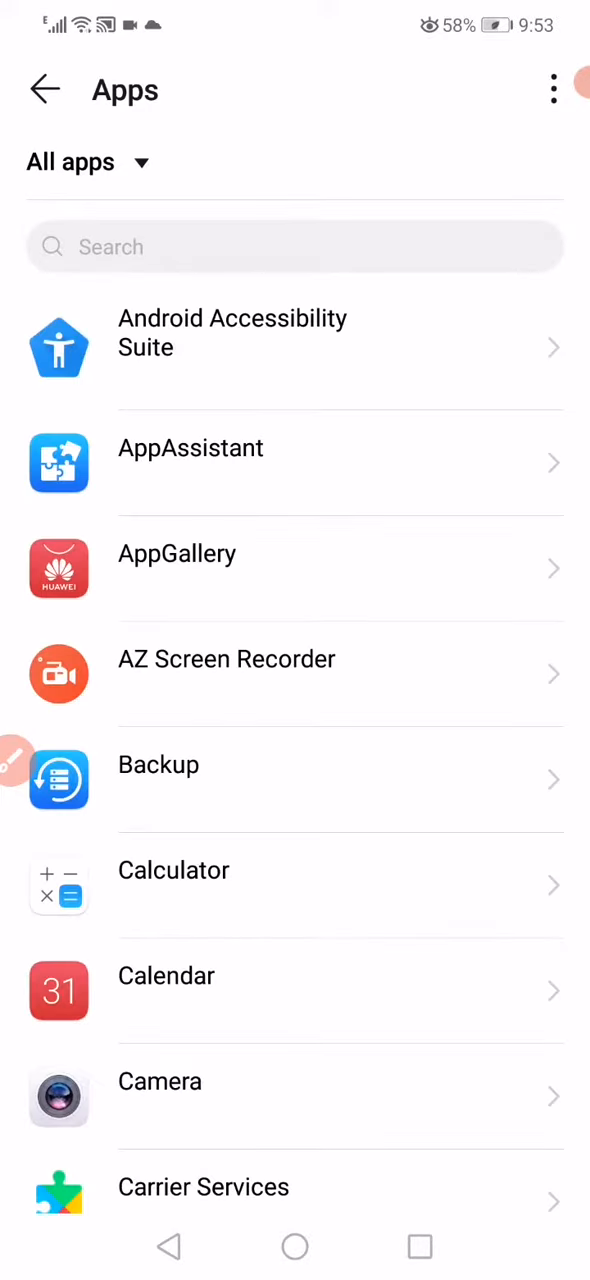
pyautogui.scroll(-3)
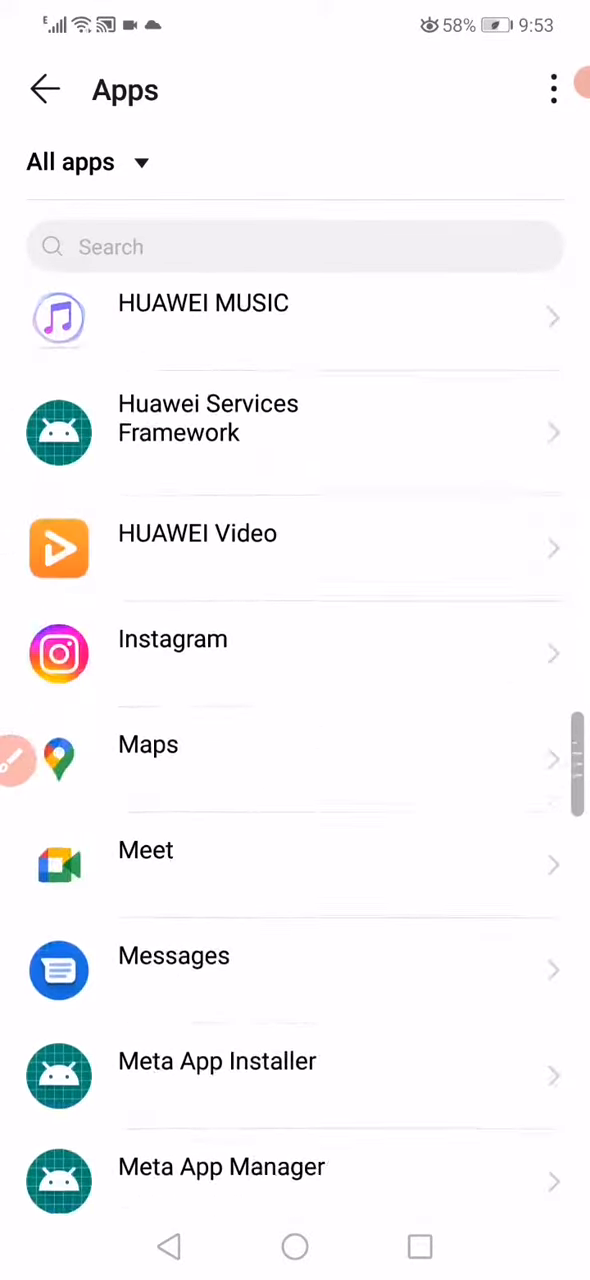
pyautogui.scroll(3)
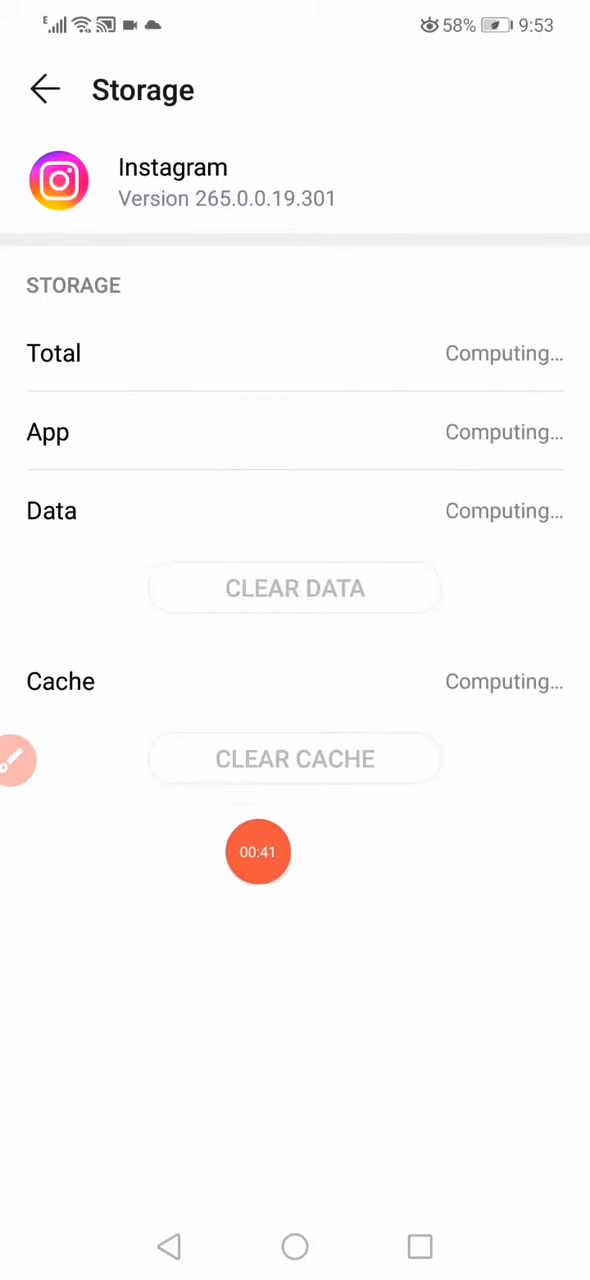
pyautogui.click(44, 89)
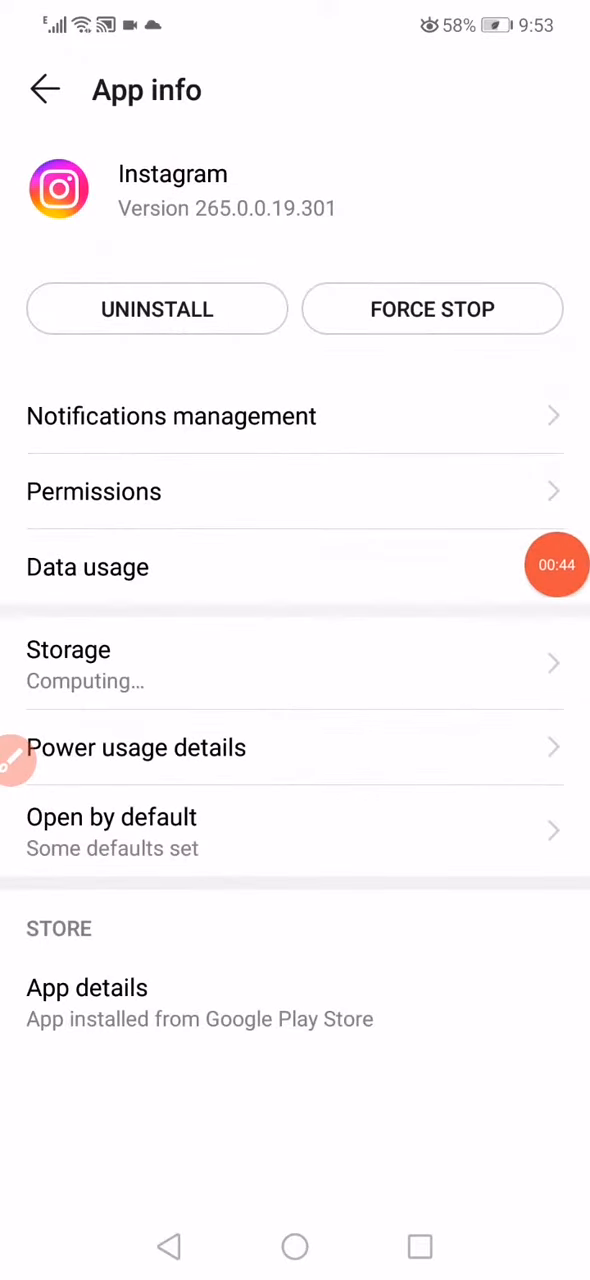
pyautogui.click(87, 567)
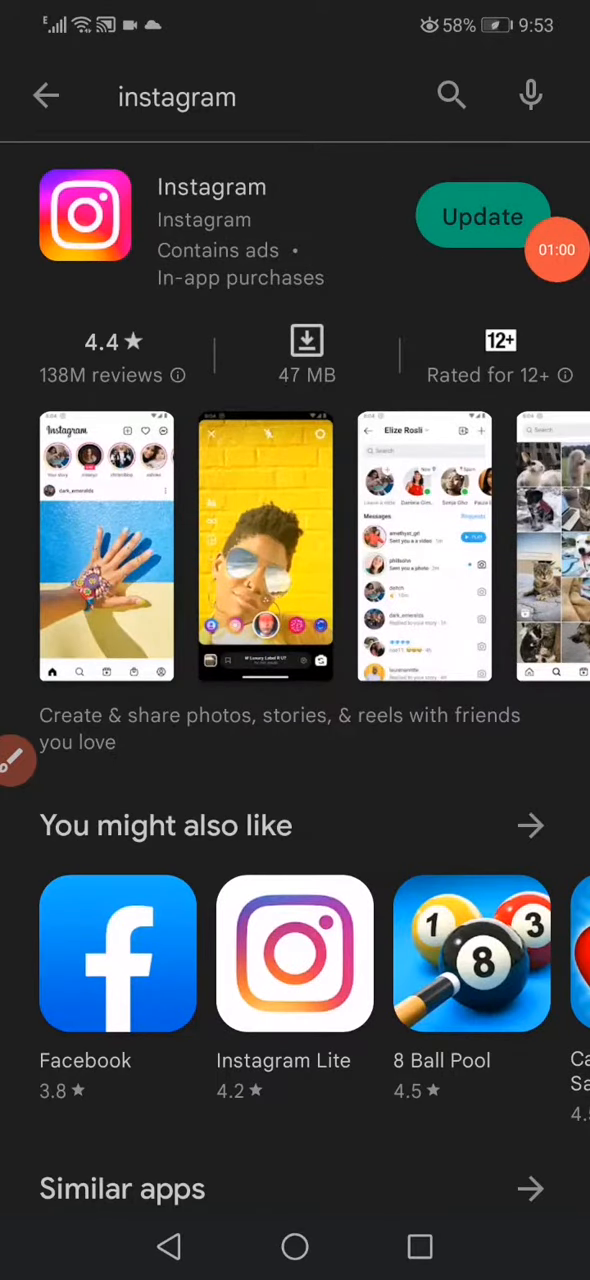
# Step: Leave Instagram's Play Store listing and return to the home screen
pyautogui.click(294, 1246)
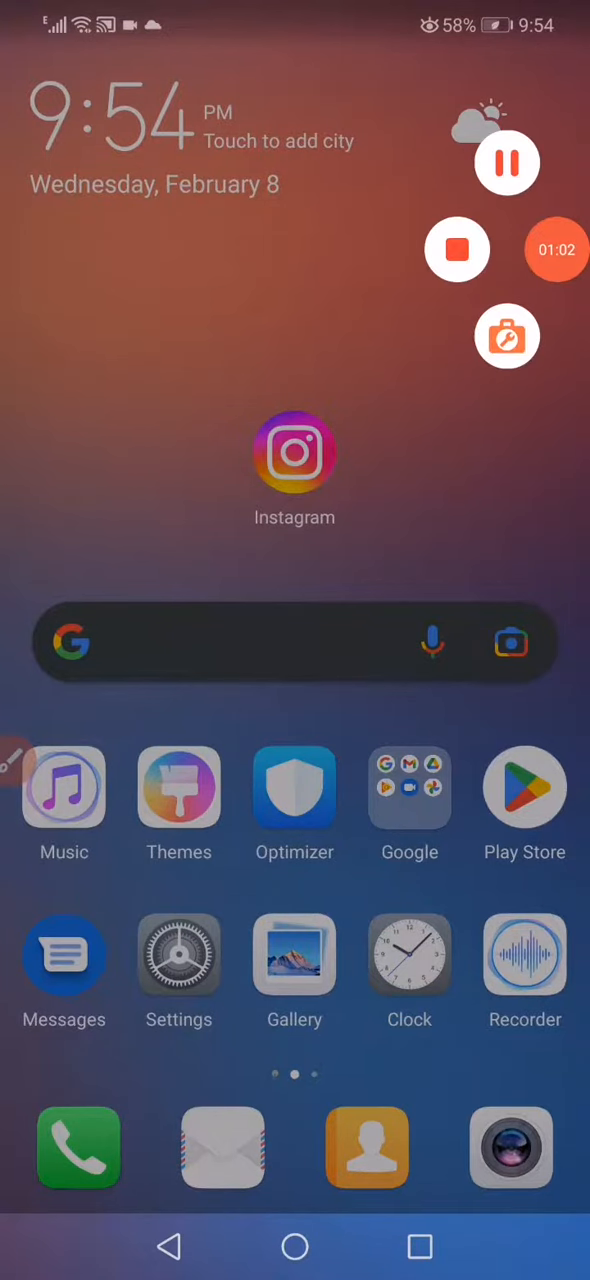